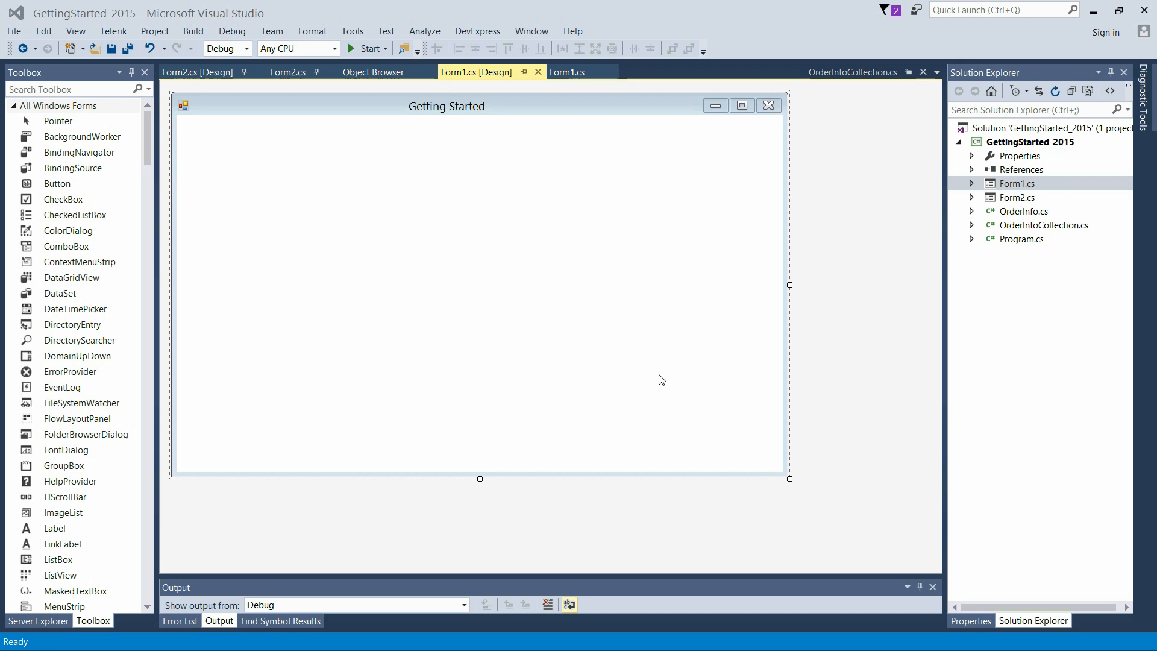
{"action": "mouse_move", "coordinate": [110, 108]}
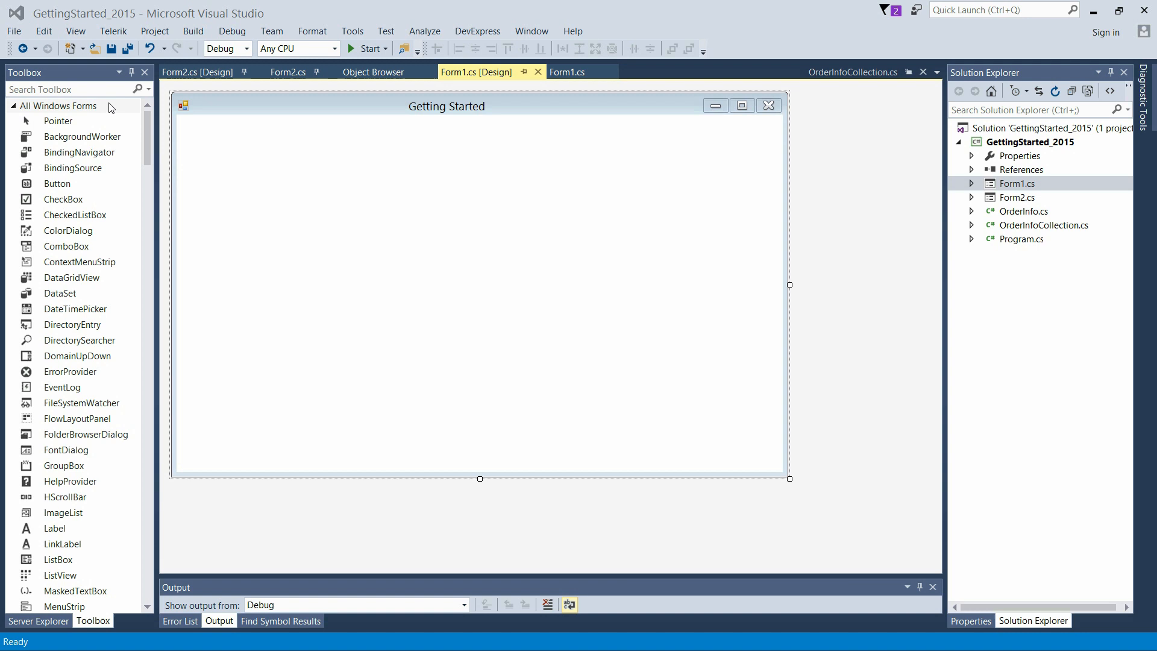
Place an SfDataGrid from the Toolbox, bind it to data.OrdersListDetails, and run the app
{"action": "type", "text": "sfdat"}
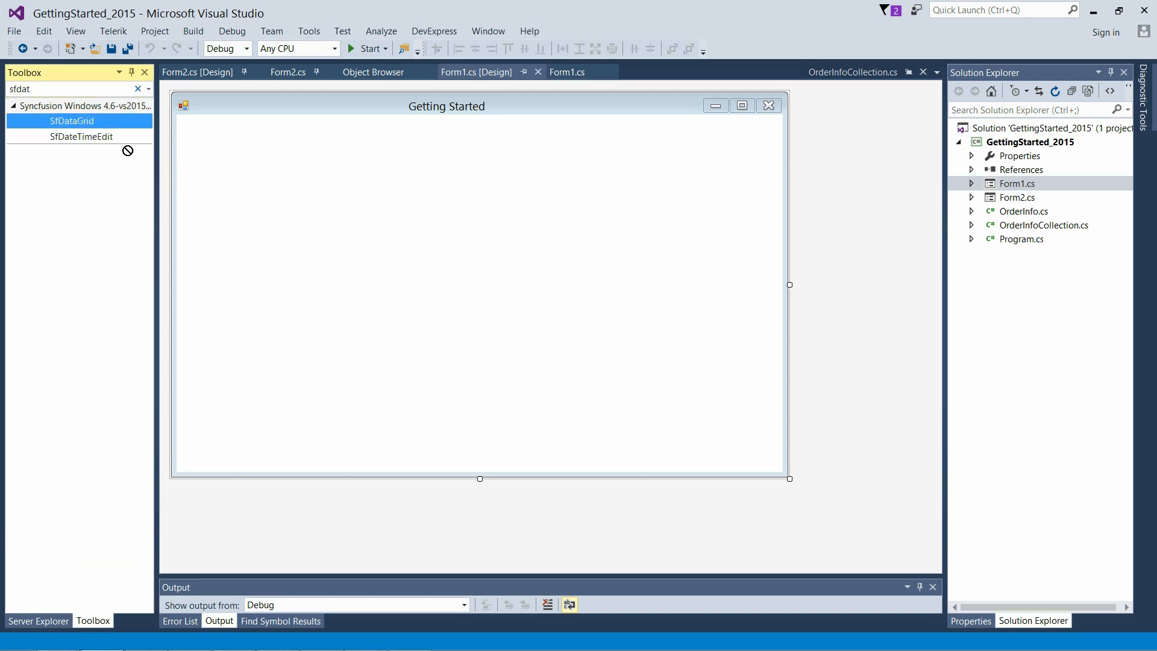
{"action": "left_click_drag", "start_coordinate": [72, 121], "coordinate": [300, 236]}
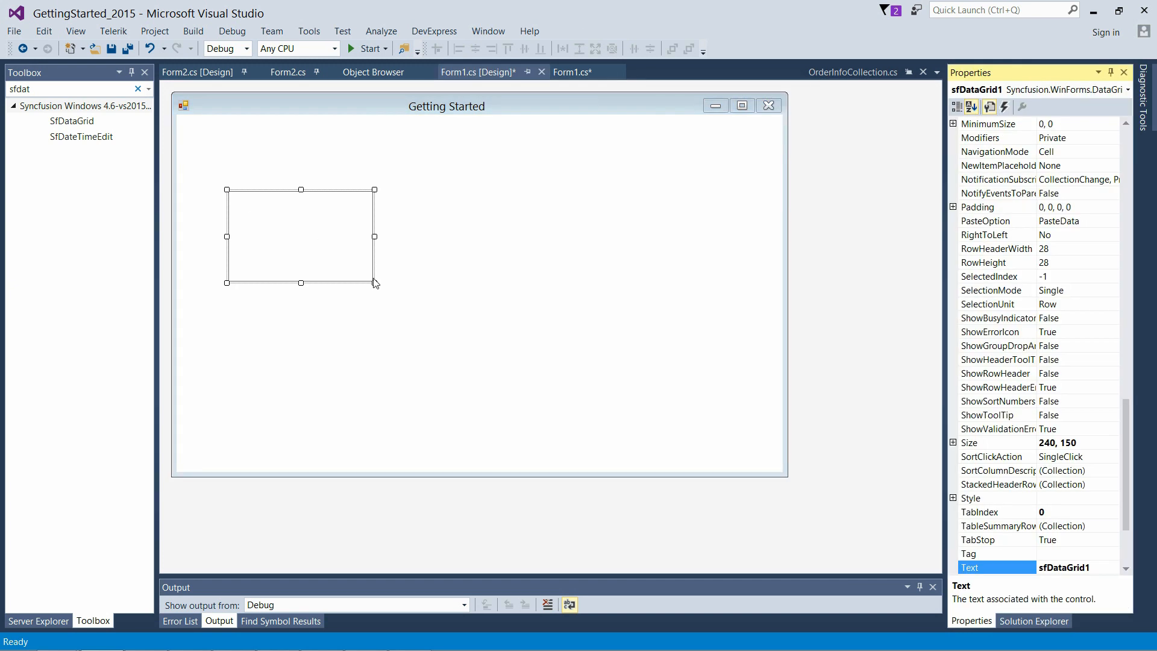
{"action": "mouse_move", "coordinate": [372, 281]}
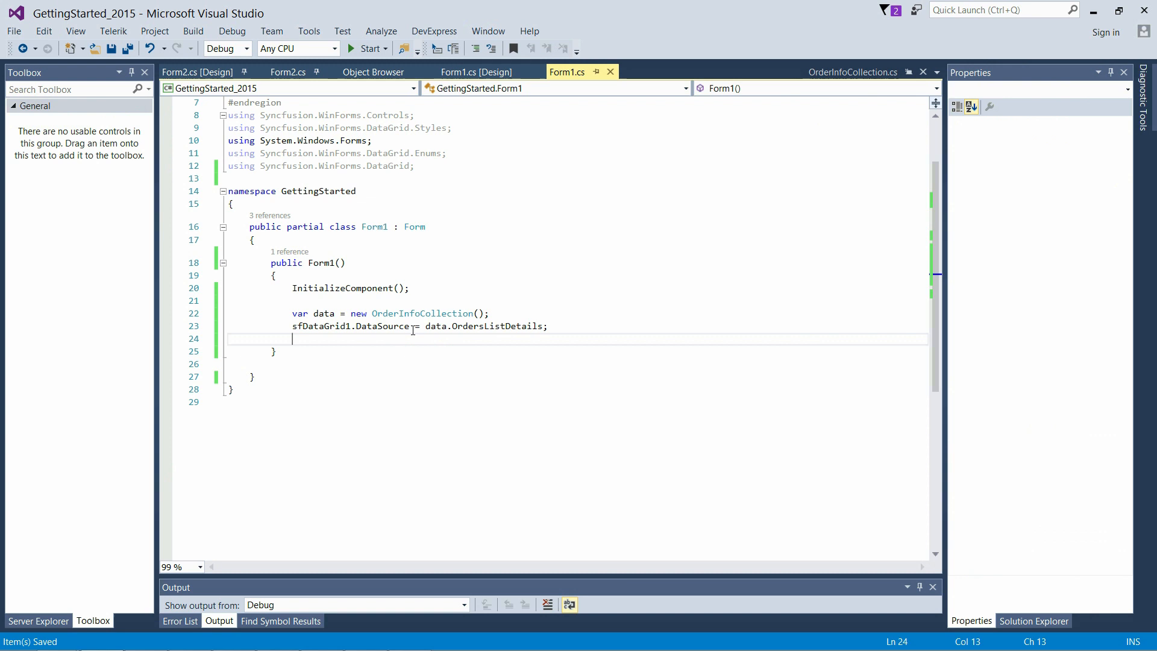
{"action": "left_click", "coordinate": [369, 49]}
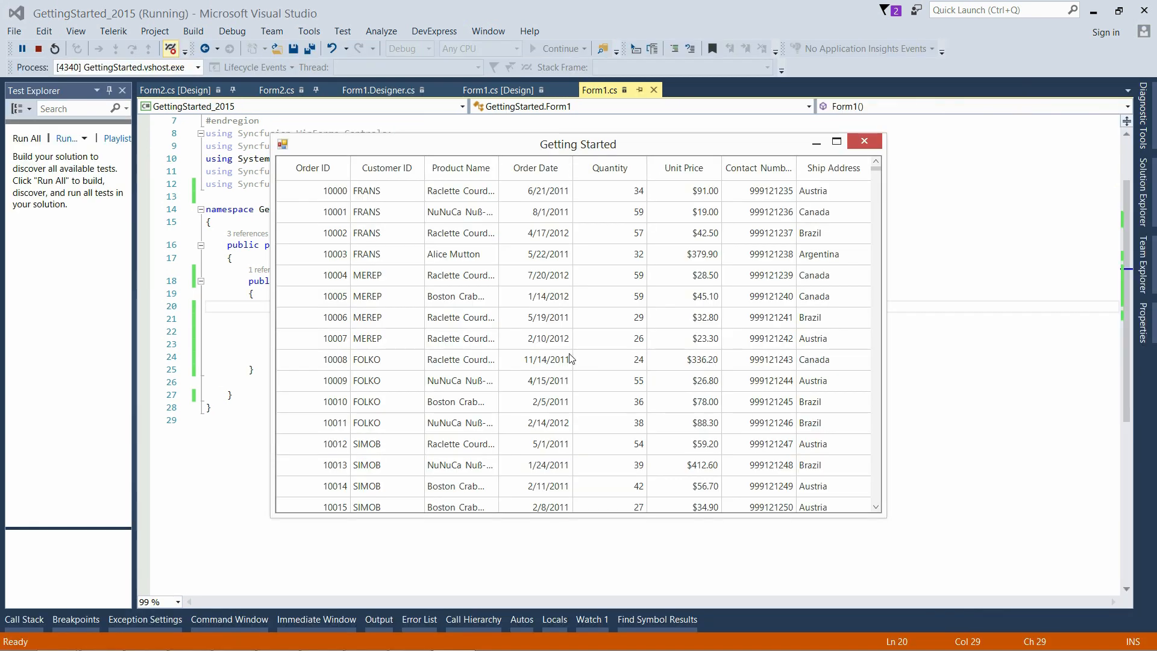
{"action": "scroll", "scroll_direction": "down", "scroll_amount": 3}
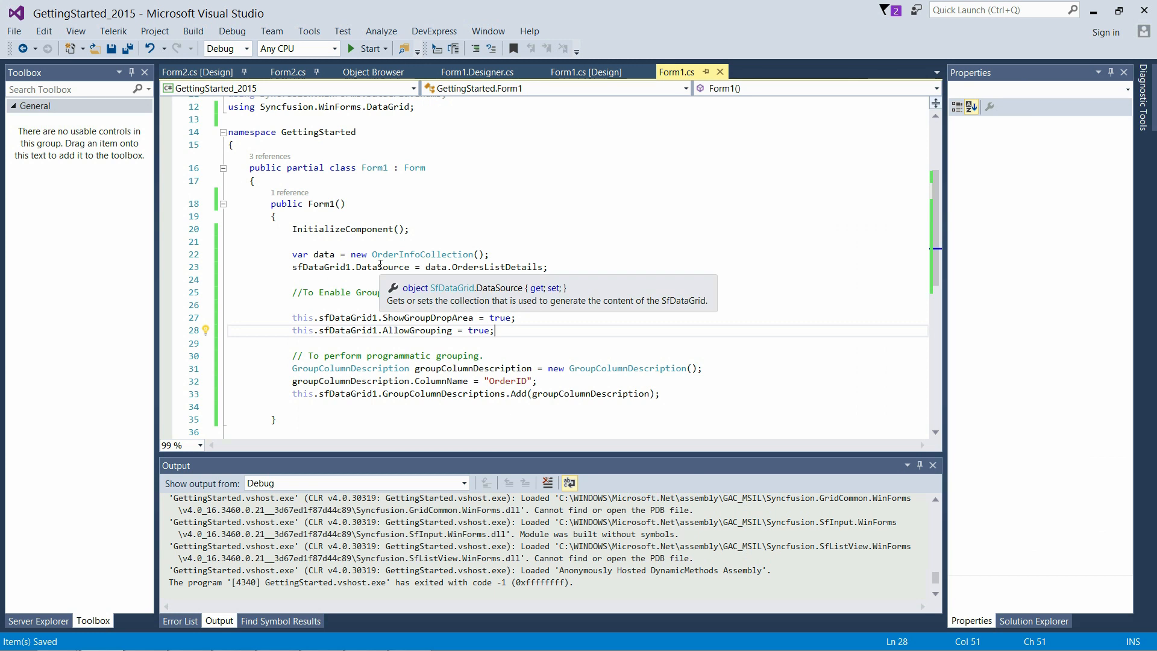
{"action": "mouse_move", "coordinate": [375, 333]}
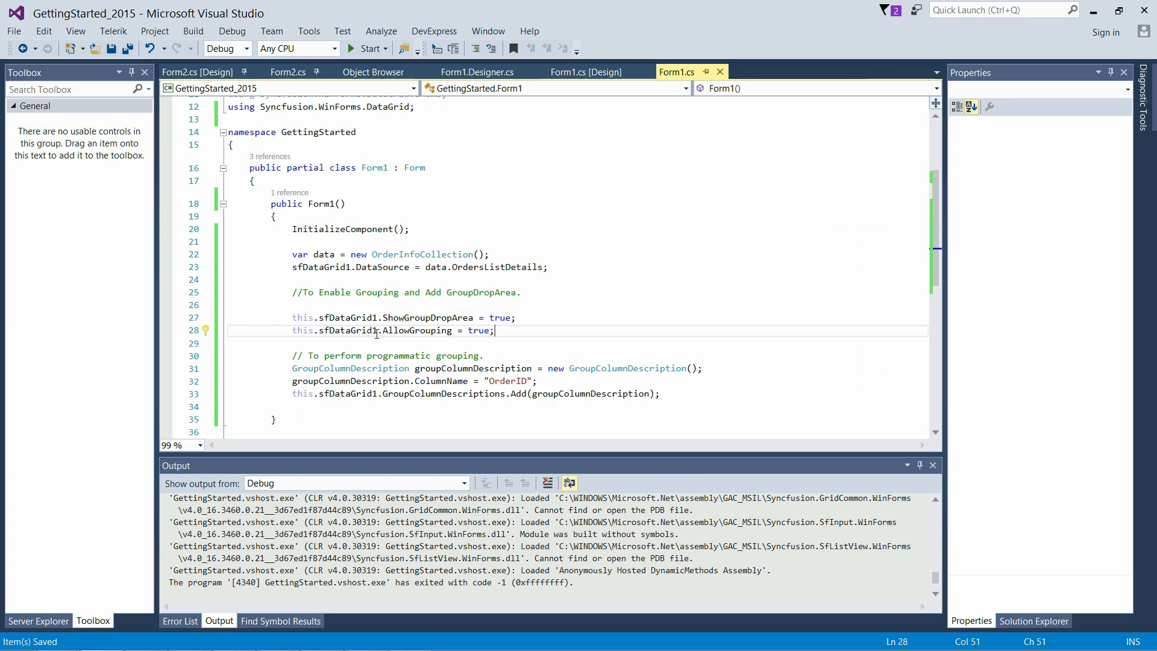
{"action": "mouse_move", "coordinate": [411, 329]}
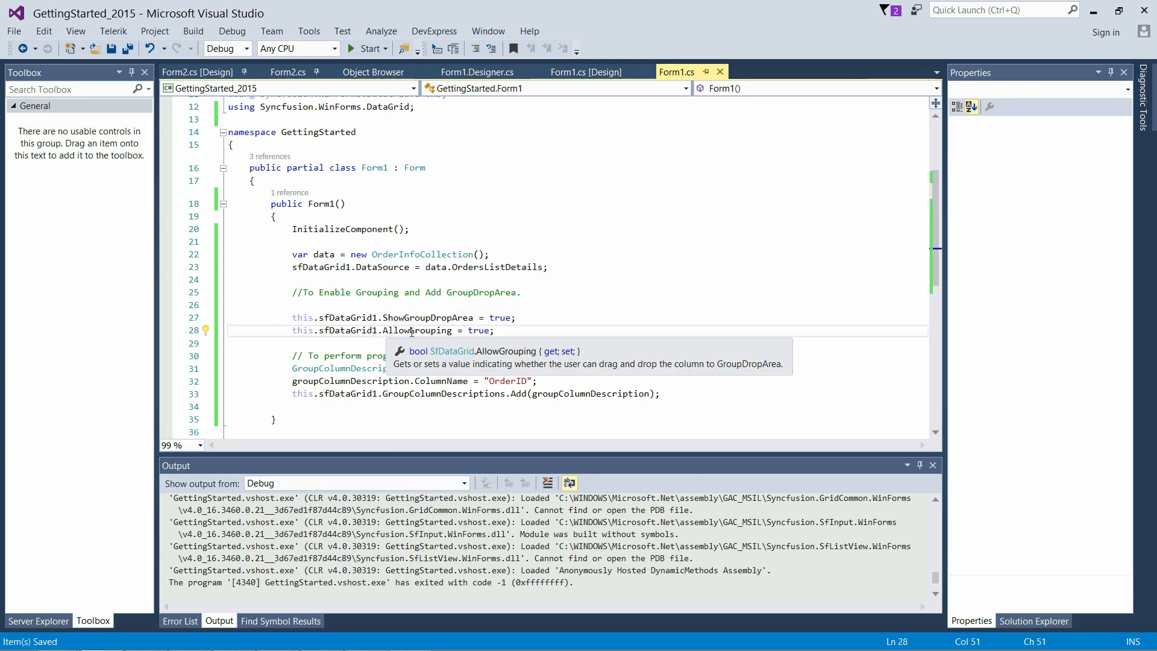
{"action": "mouse_move", "coordinate": [432, 317]}
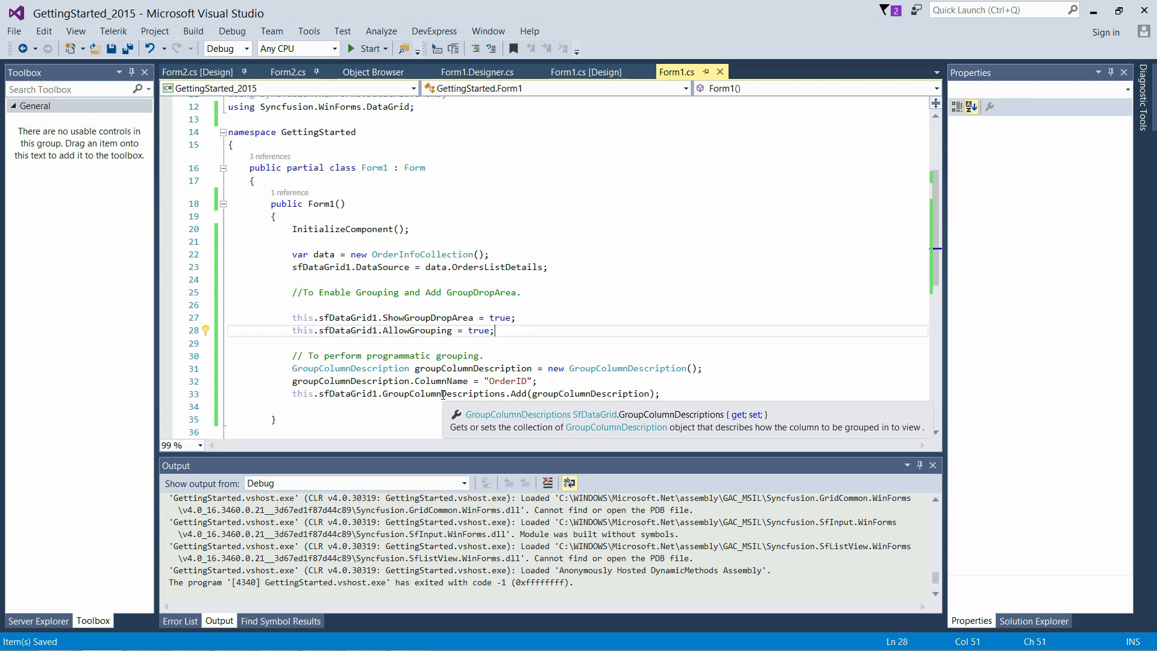
Run the app with the group drop area shown and orders grouped by OrderID
{"action": "left_click", "coordinate": [361, 48]}
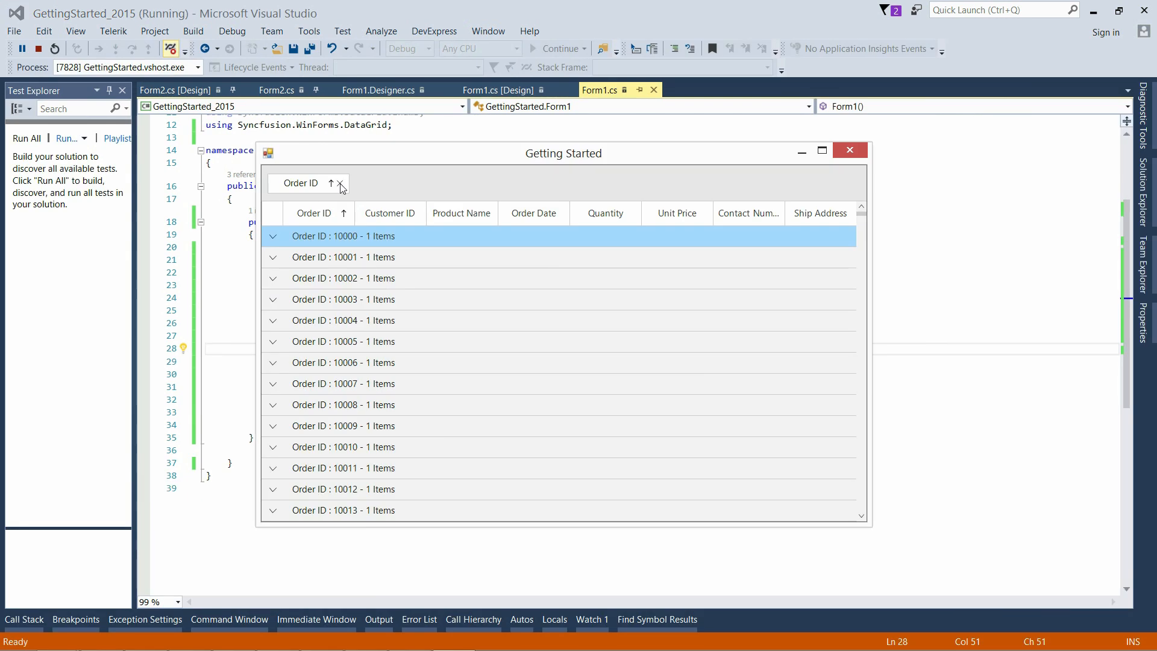
Remove the Order ID chip from the group drop area to ungroup the orders
{"action": "left_click", "coordinate": [339, 184]}
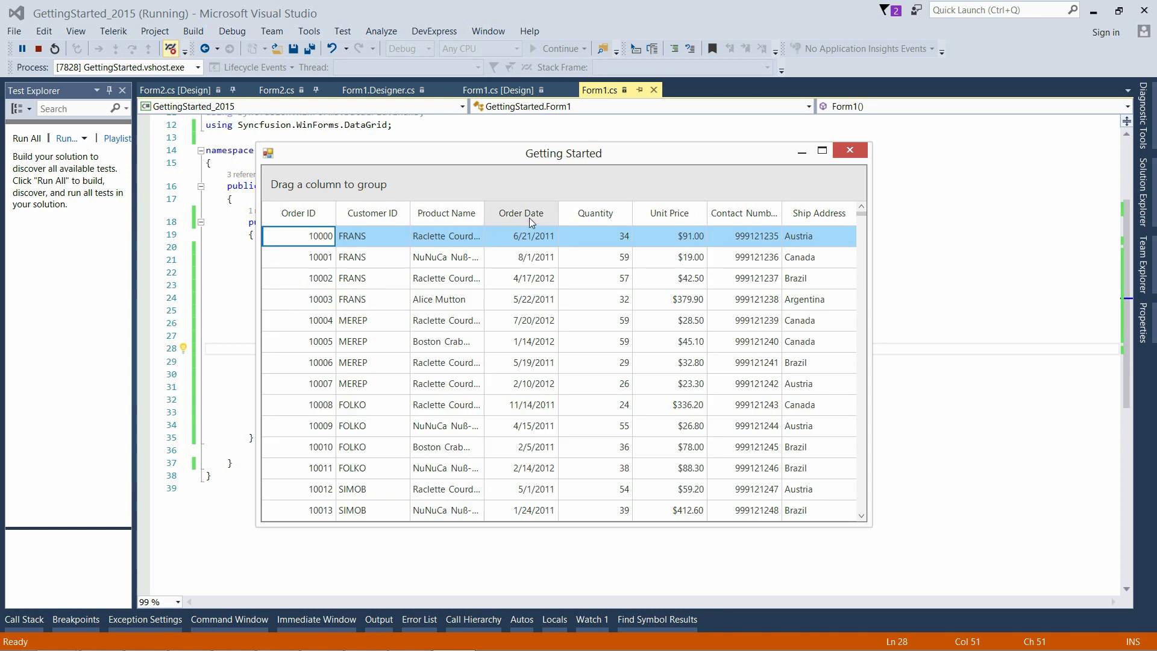
{"action": "left_click_drag", "start_coordinate": [520, 213], "coordinate": [499, 181]}
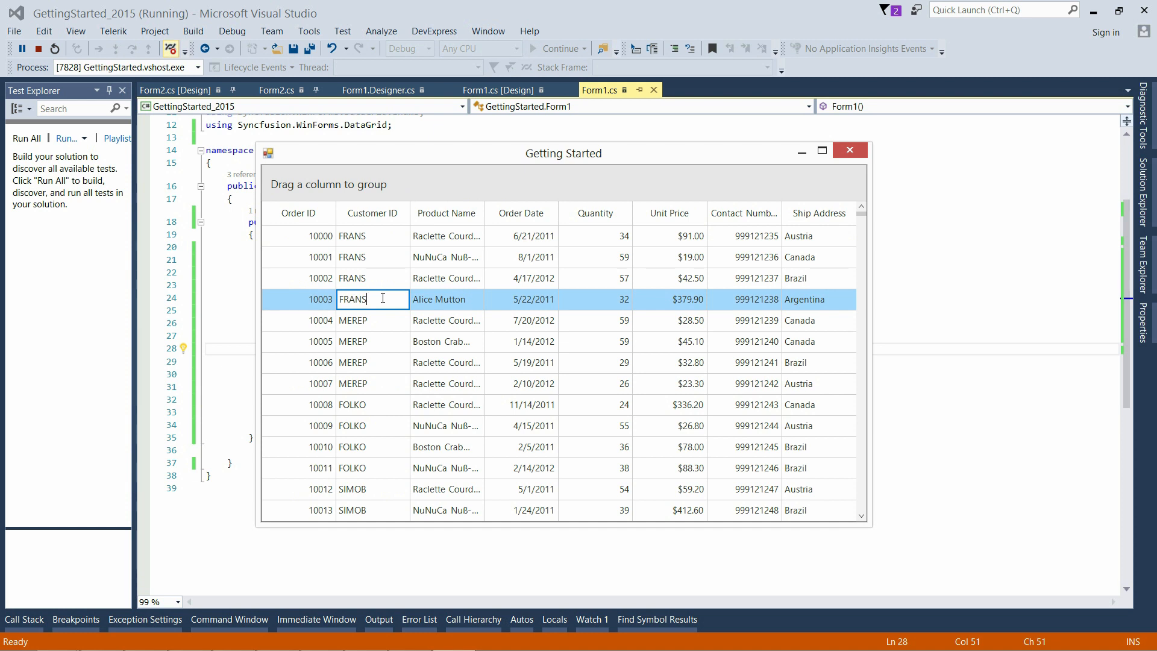
Change order 10003's Customer ID to Folko and commit the edit
{"action": "type", "text": "Fo"}
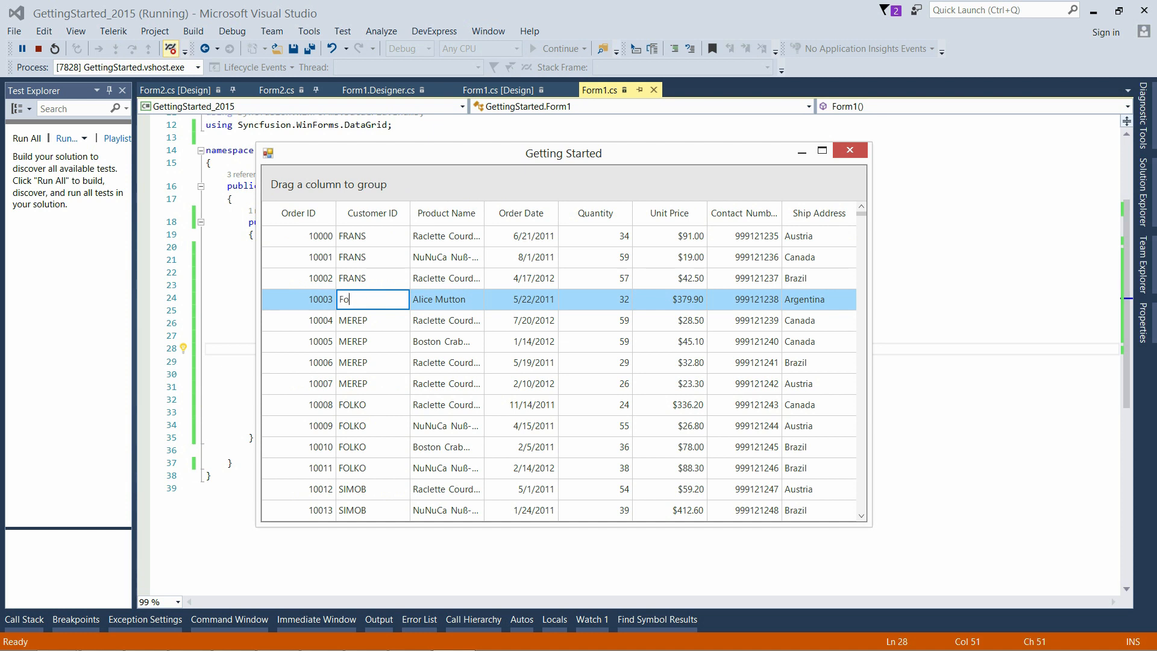
{"action": "type", "text": "lko"}
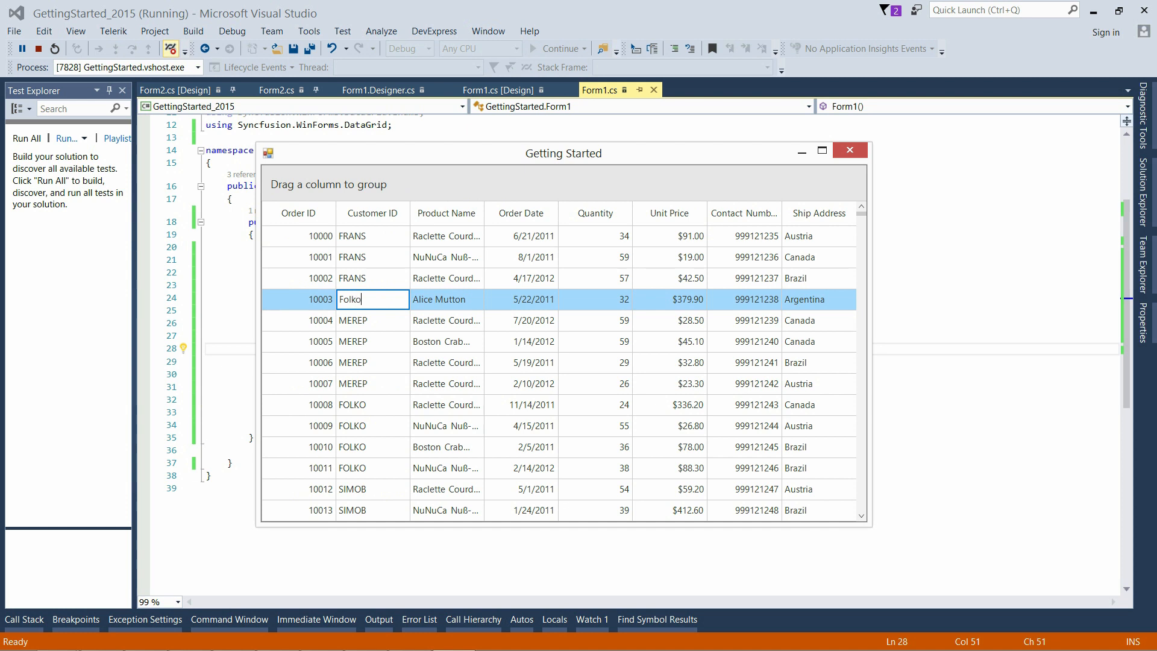
{"action": "left_click", "coordinate": [817, 320]}
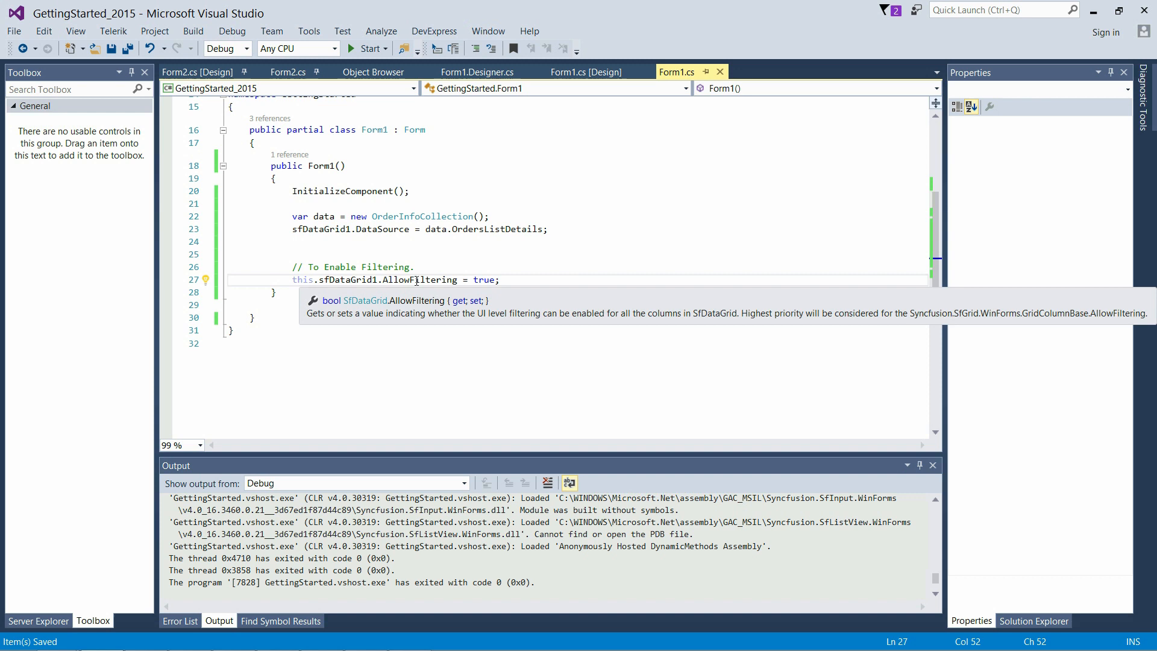
Filter Product Name to equal Alice Mutton, then reopen the filter to clear it
{"action": "left_click", "coordinate": [367, 48]}
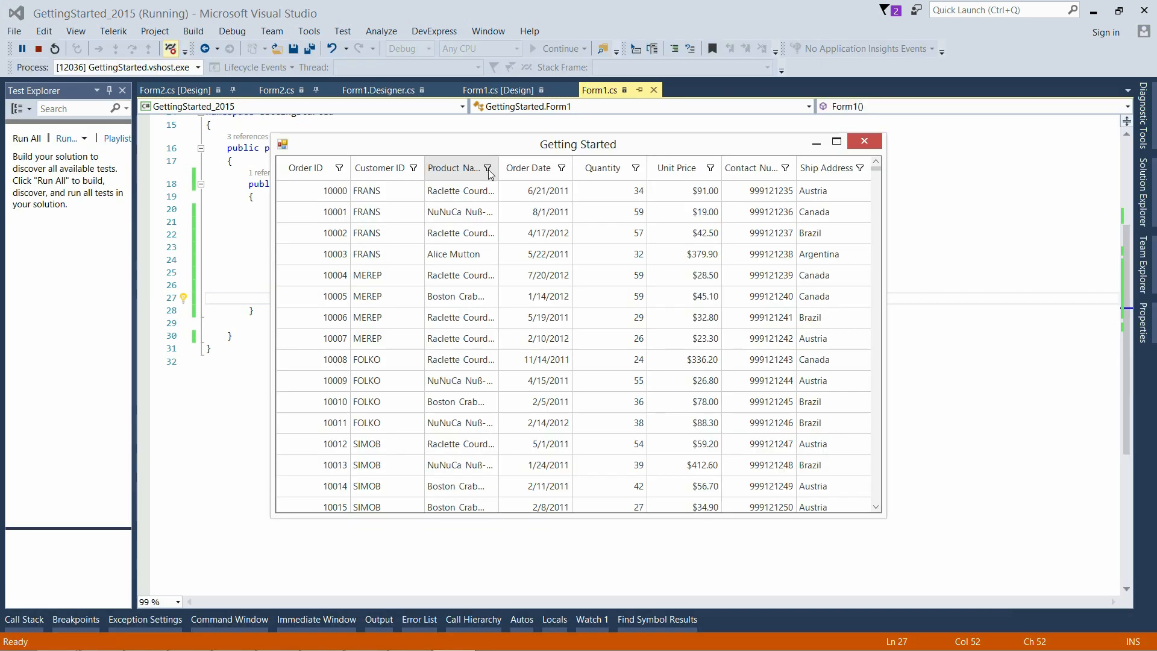
{"action": "left_click", "coordinate": [487, 168]}
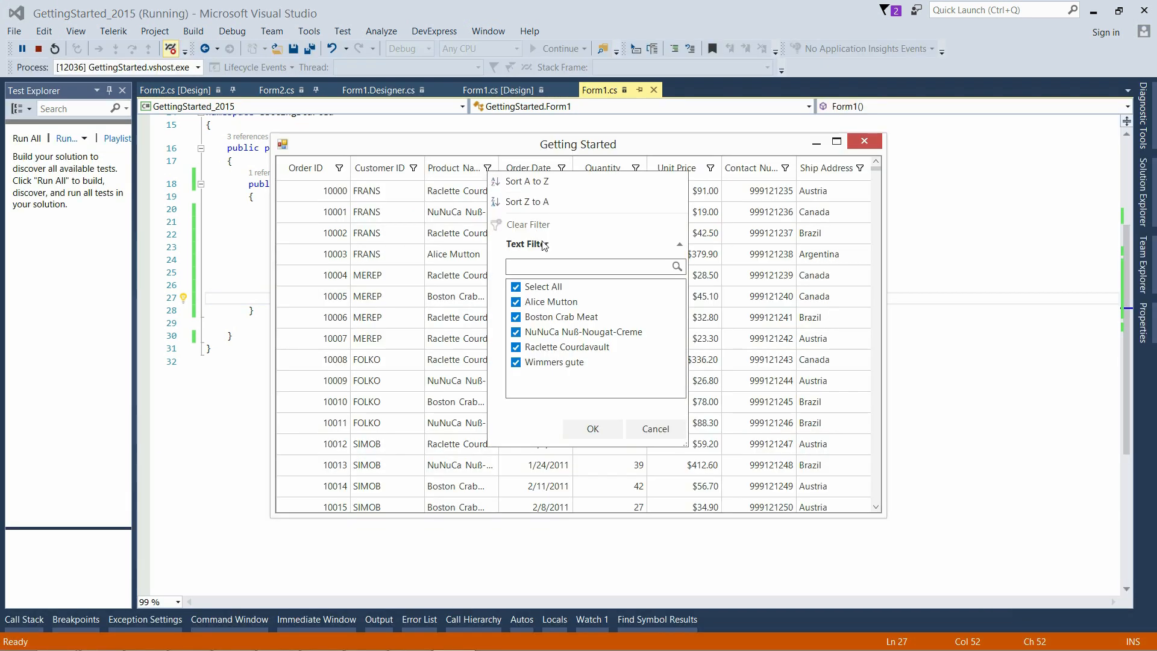
{"action": "left_click", "coordinate": [526, 243]}
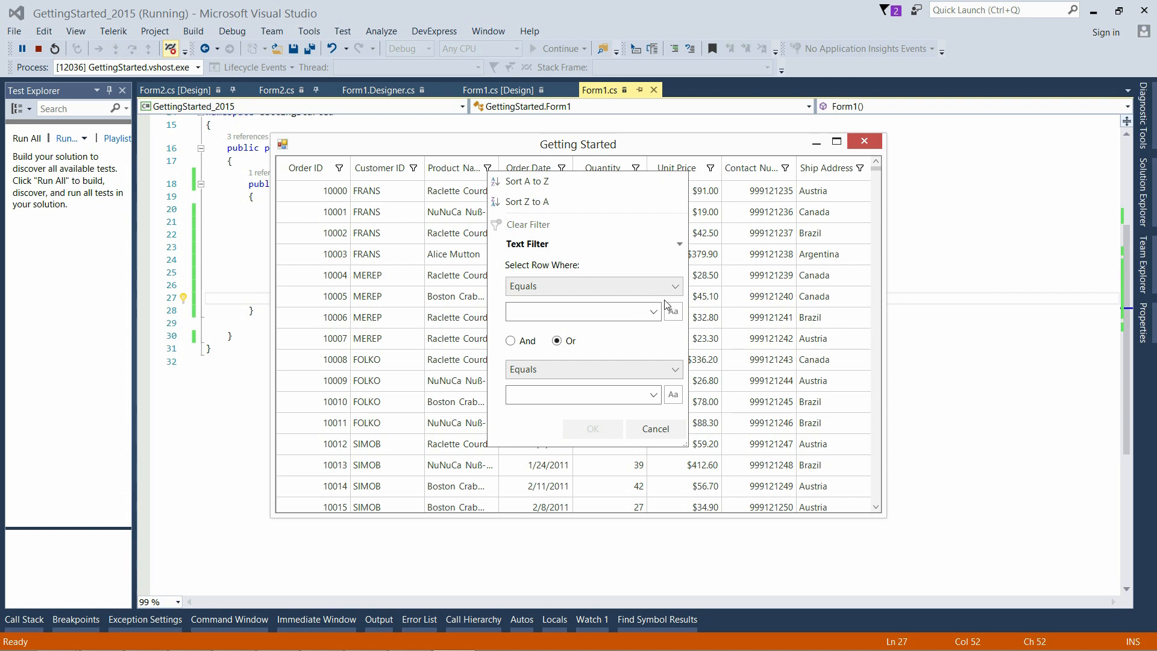
{"action": "left_click", "coordinate": [652, 311]}
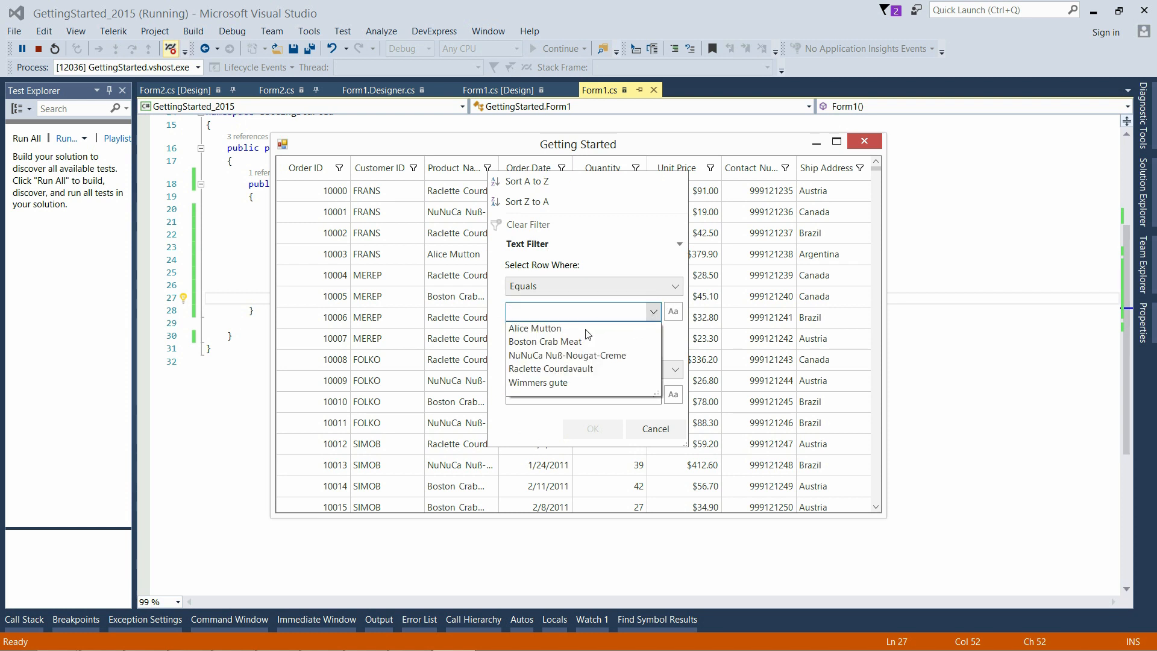
{"action": "left_click", "coordinate": [535, 328]}
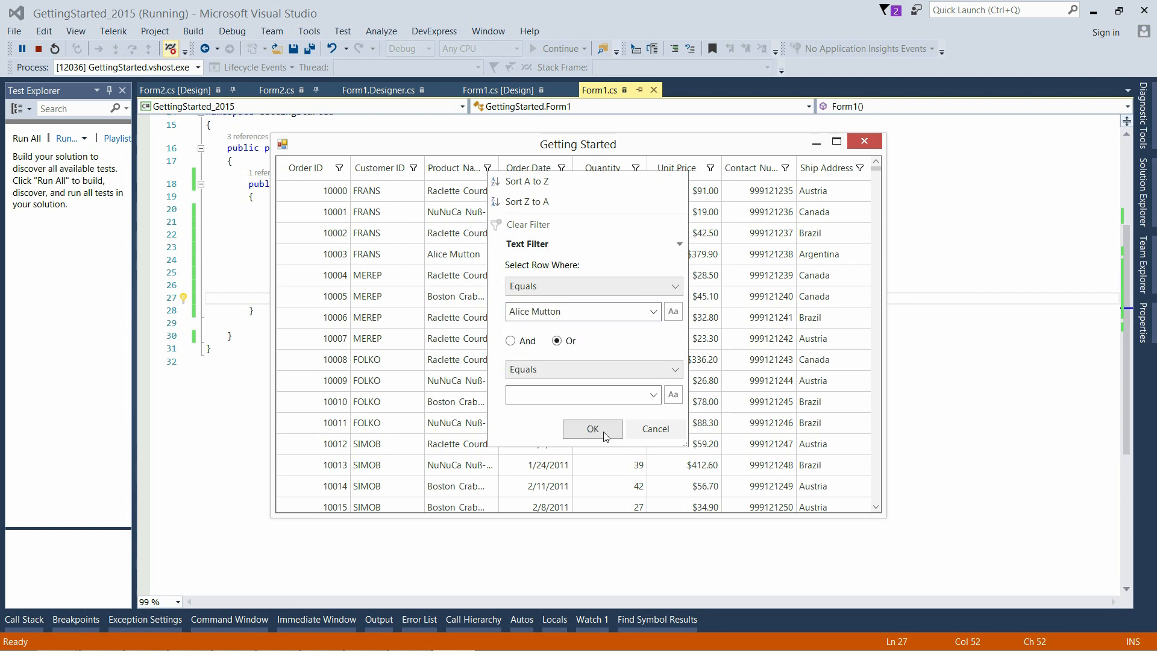
{"action": "left_click", "coordinate": [591, 429]}
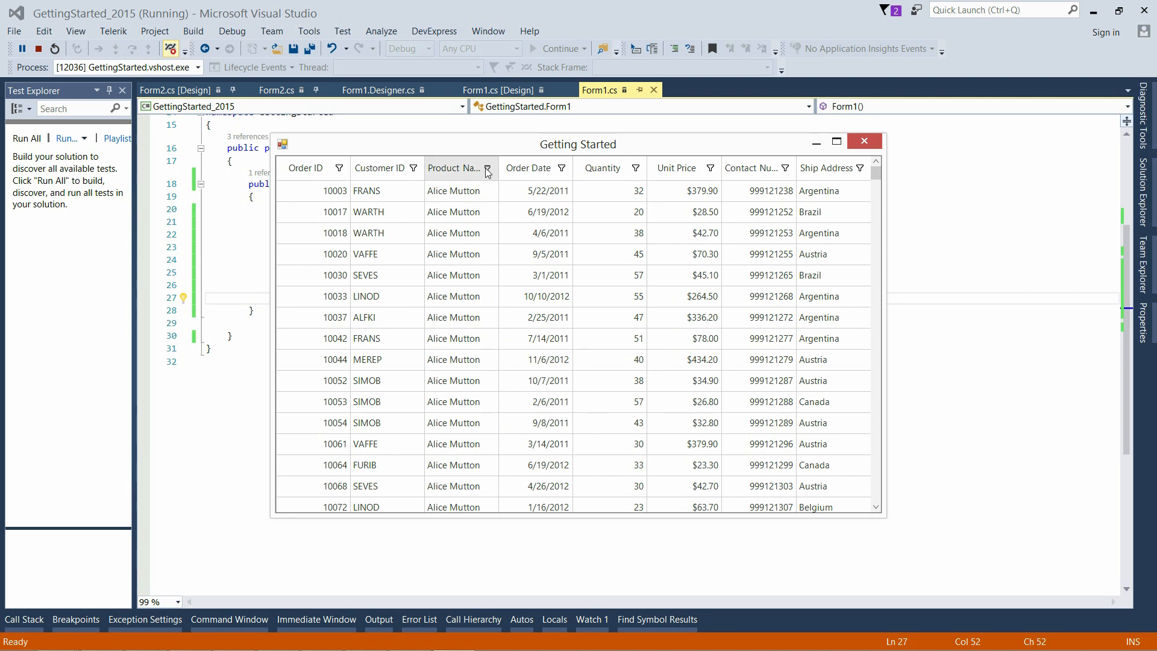
{"action": "left_click", "coordinate": [486, 168]}
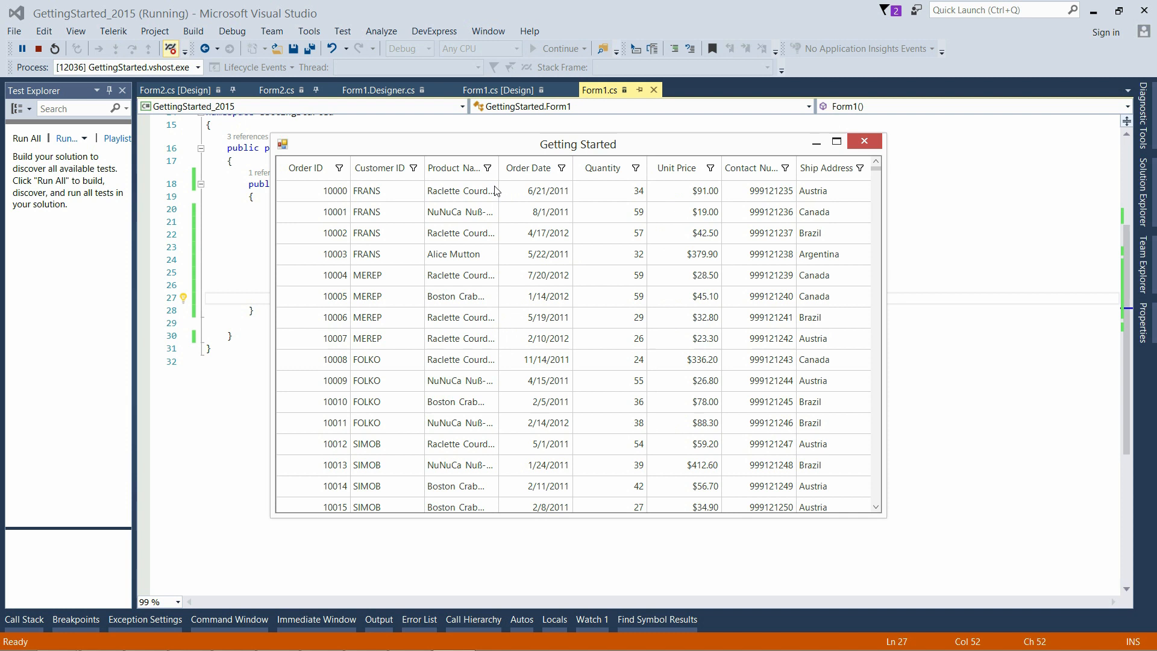
Sort the running grid's orders by the Unit Price column header
{"action": "left_click", "coordinate": [673, 167]}
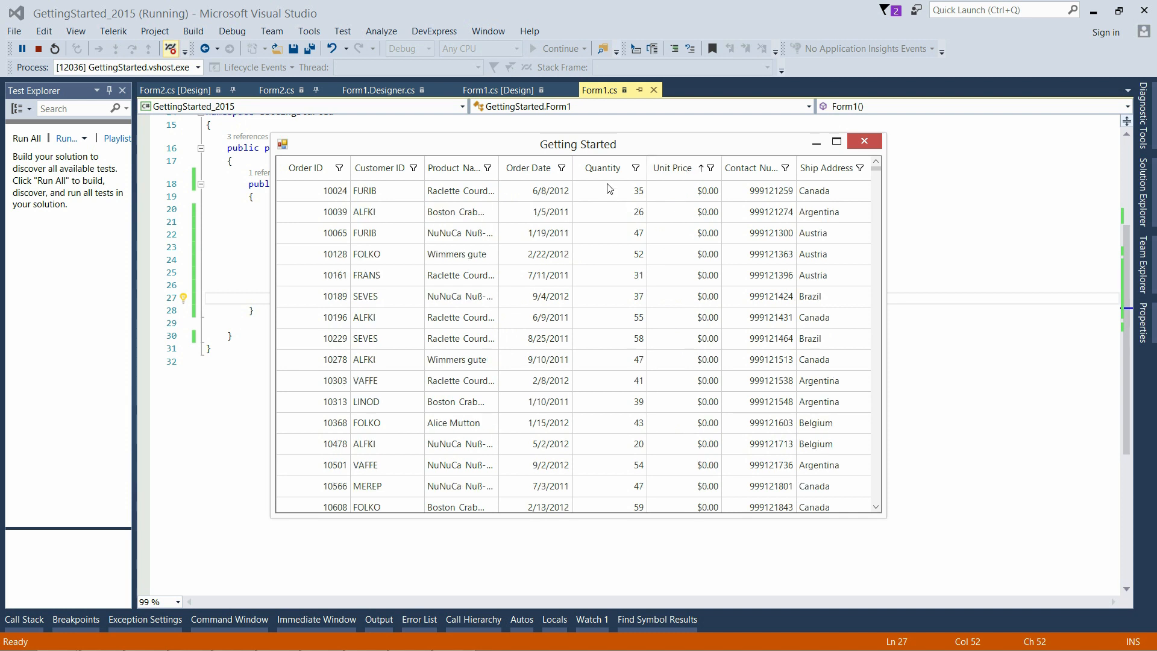
{"action": "left_click", "coordinate": [671, 167]}
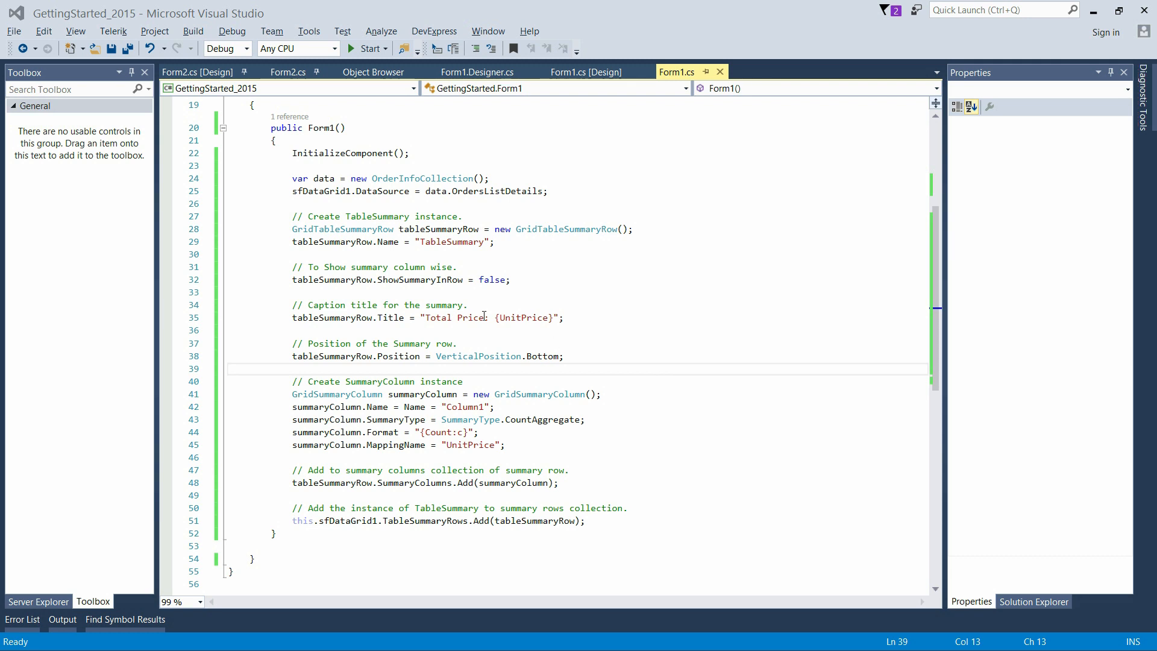
{"action": "mouse_move", "coordinate": [345, 229]}
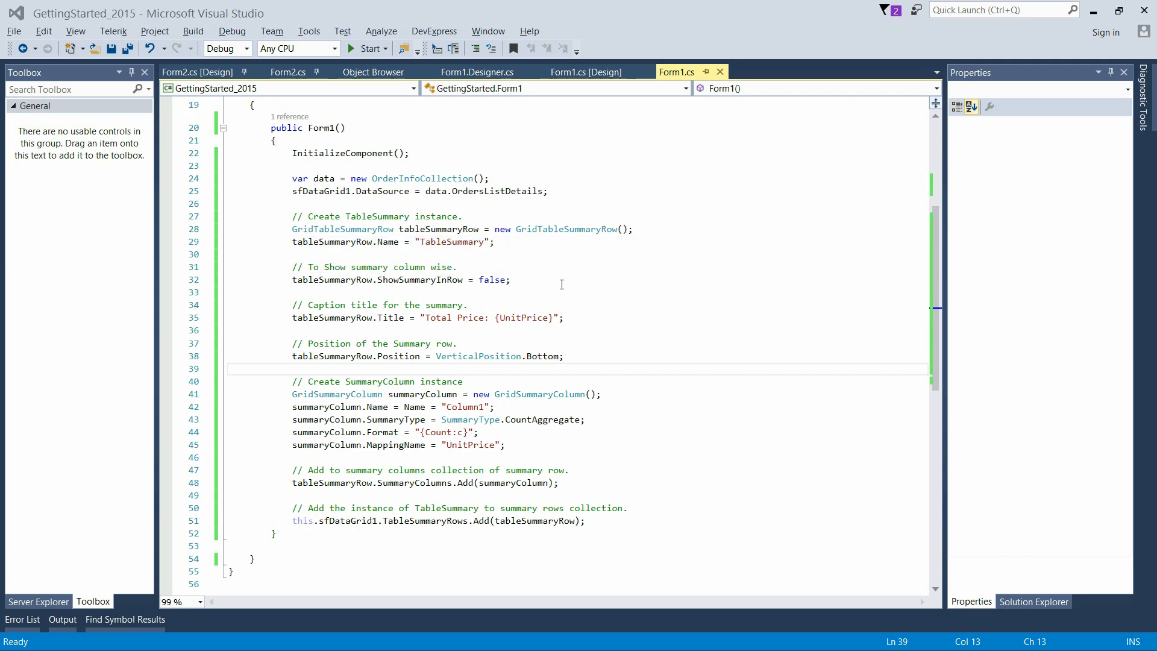
{"action": "mouse_move", "coordinate": [457, 277]}
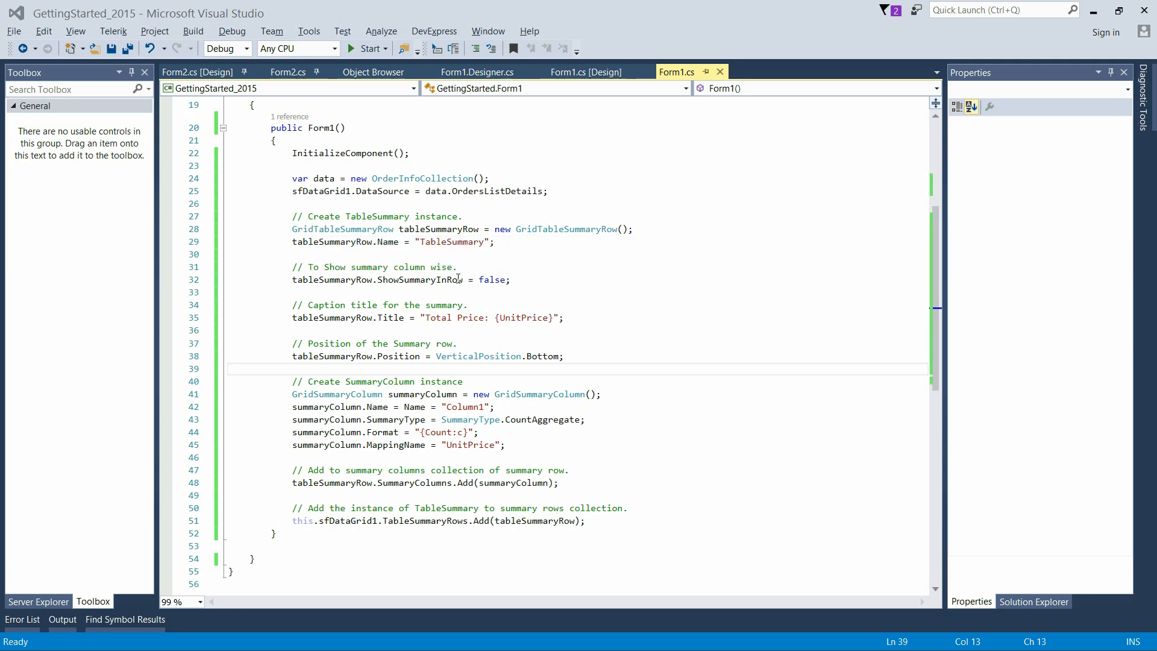
{"action": "mouse_move", "coordinate": [552, 284]}
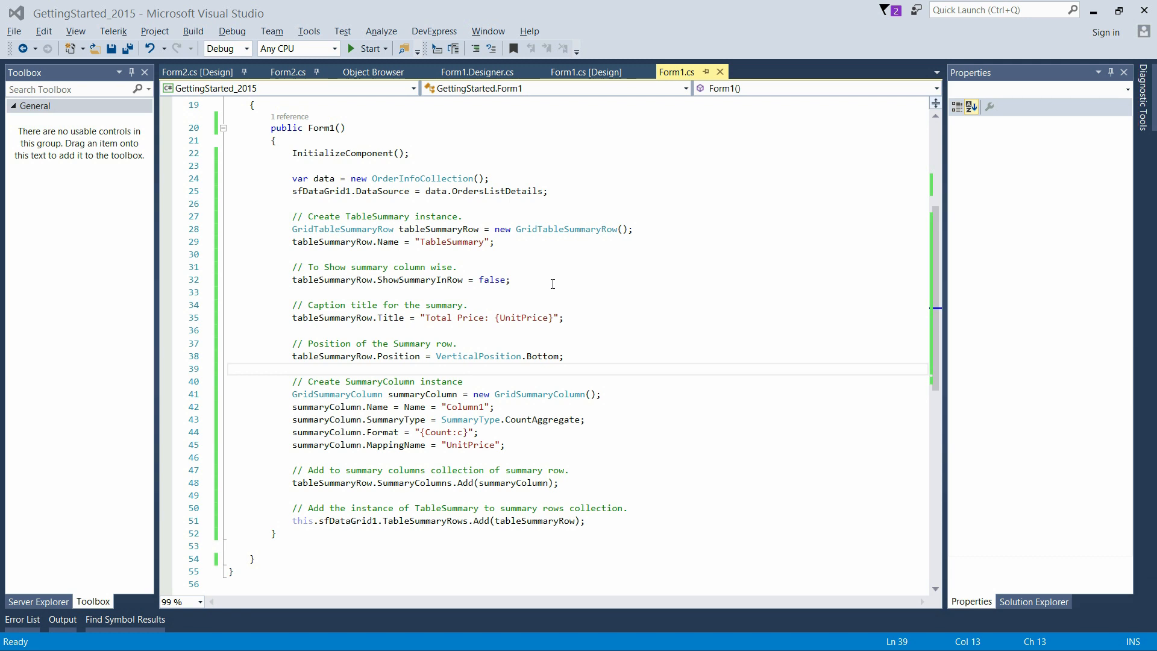
{"action": "mouse_move", "coordinate": [543, 281]}
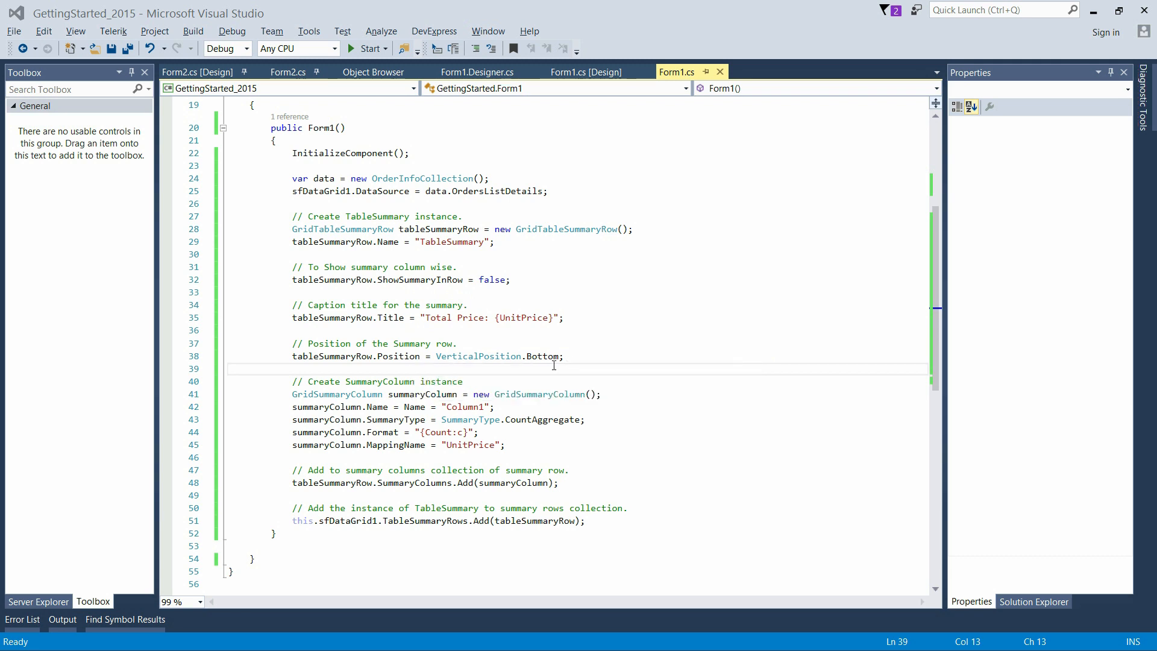
{"action": "mouse_move", "coordinate": [399, 355]}
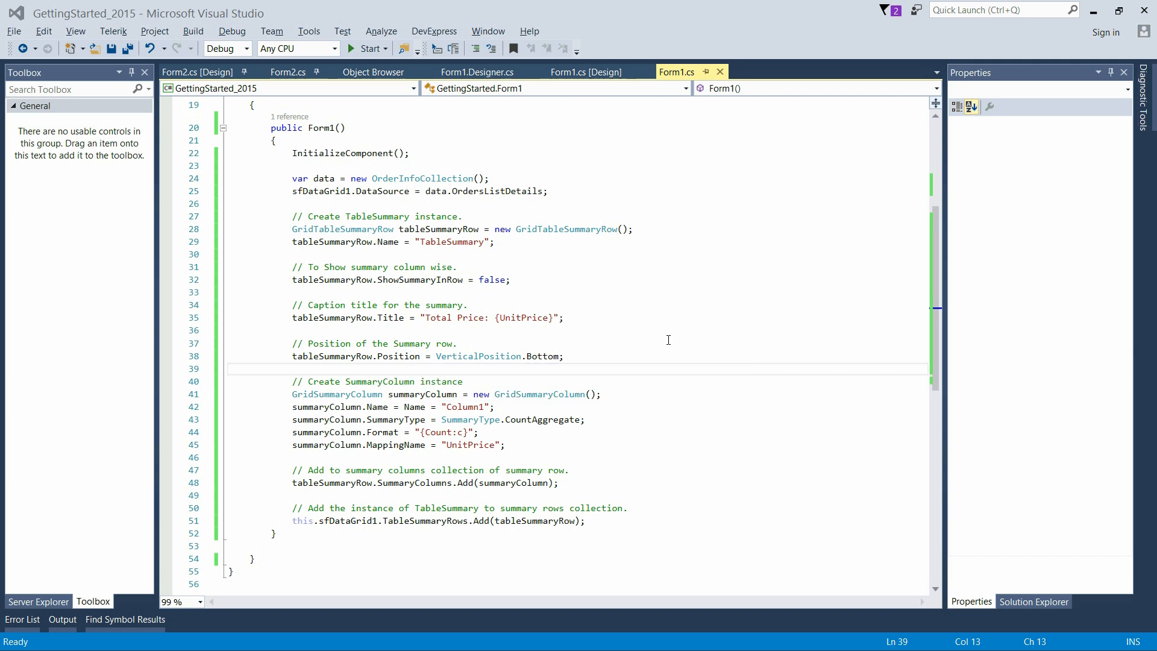
{"action": "mouse_move", "coordinate": [664, 342]}
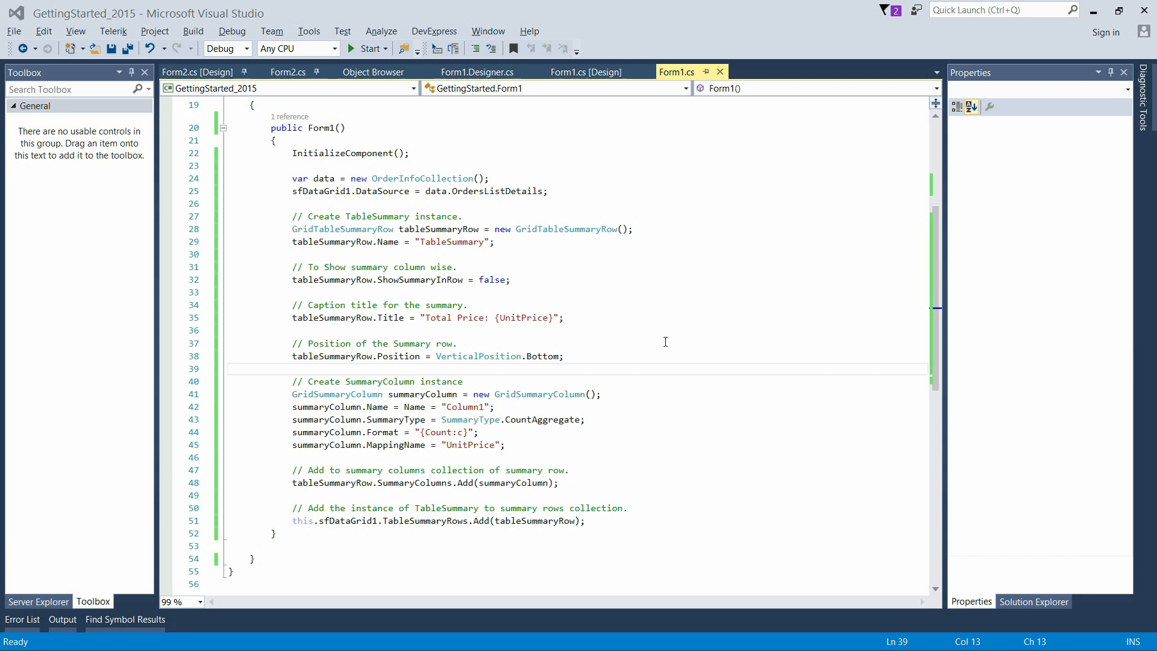
Relaunch the app to show the bottom table summary row with $2,000.00
{"action": "left_click", "coordinate": [368, 48]}
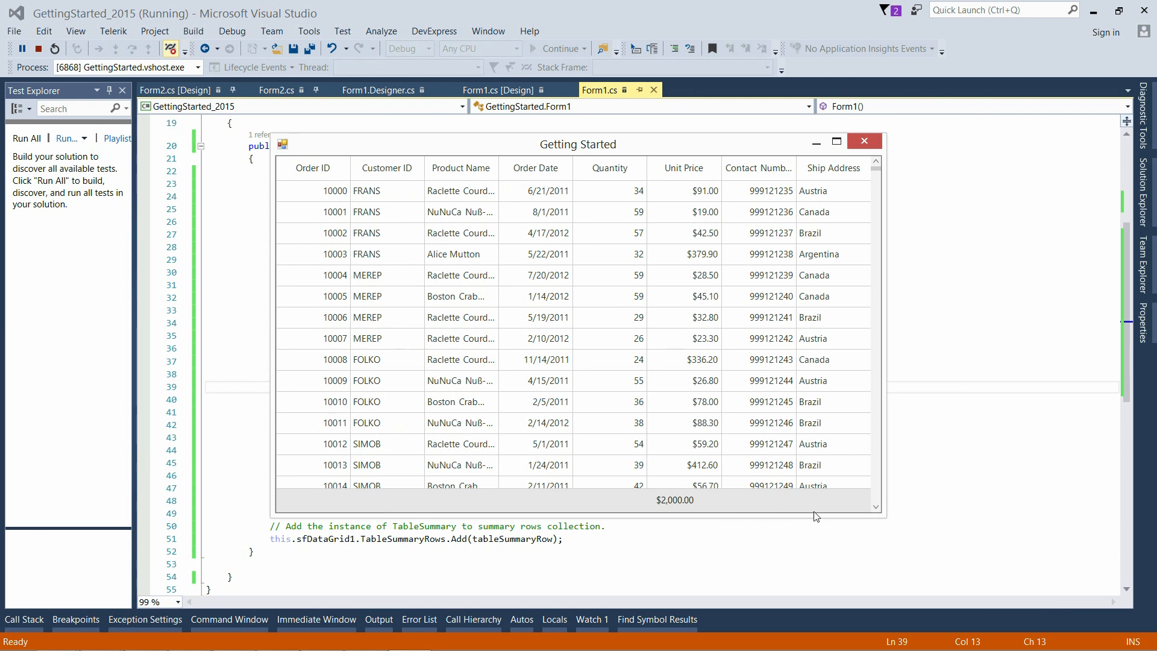
{"action": "mouse_move", "coordinate": [681, 492]}
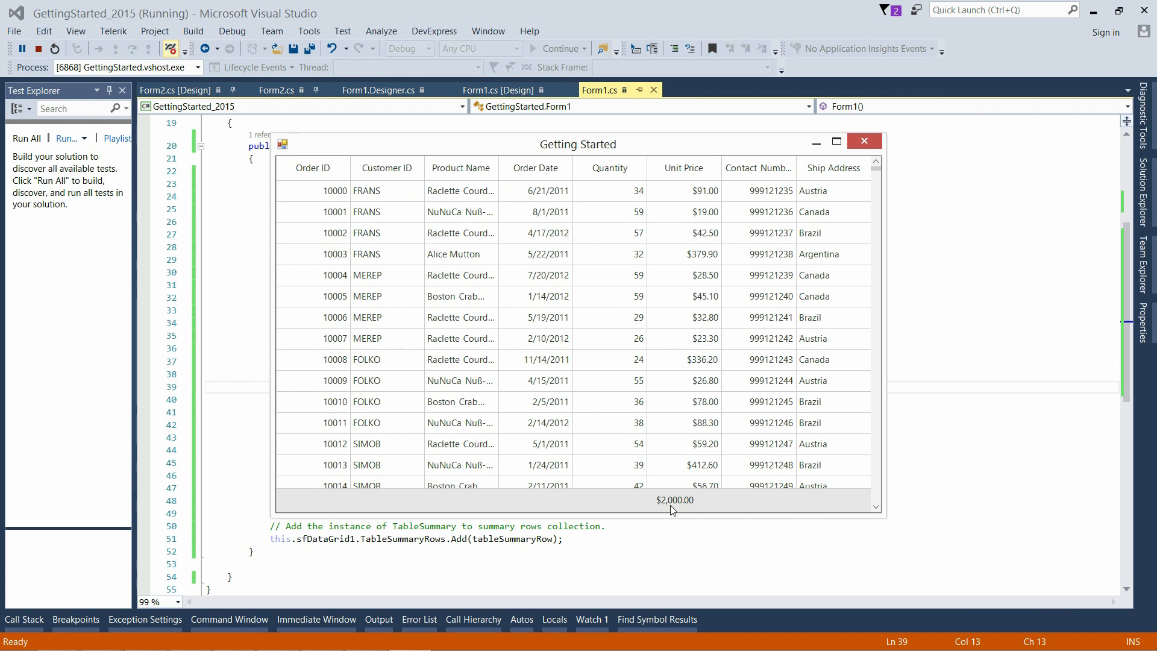
{"action": "mouse_move", "coordinate": [1102, 537]}
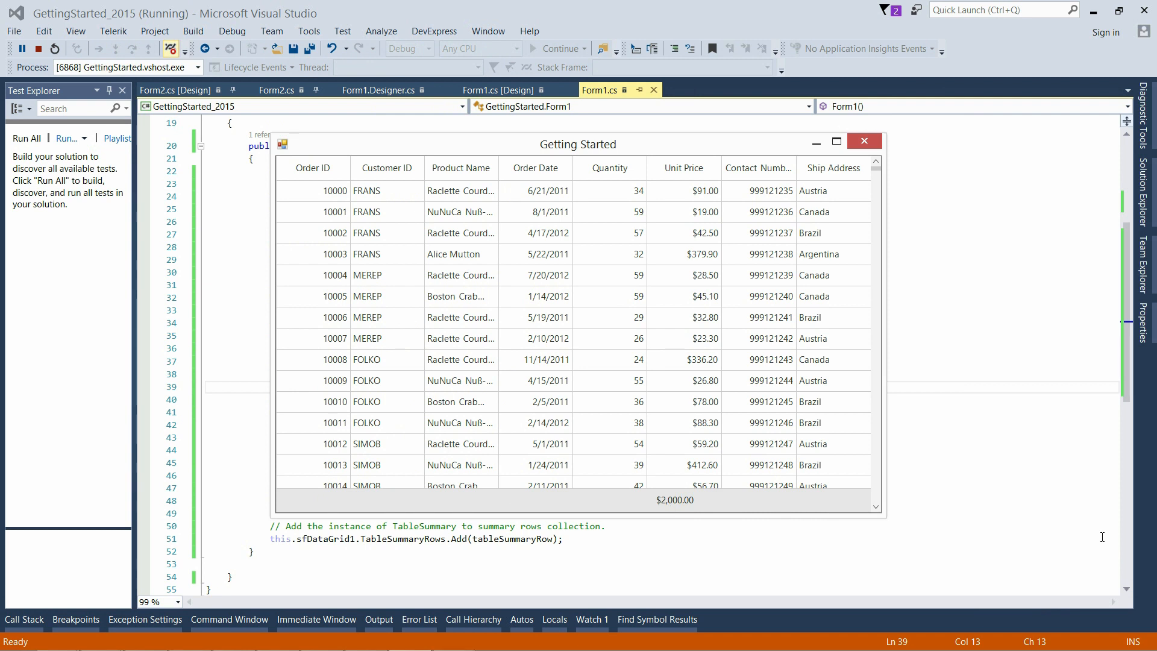